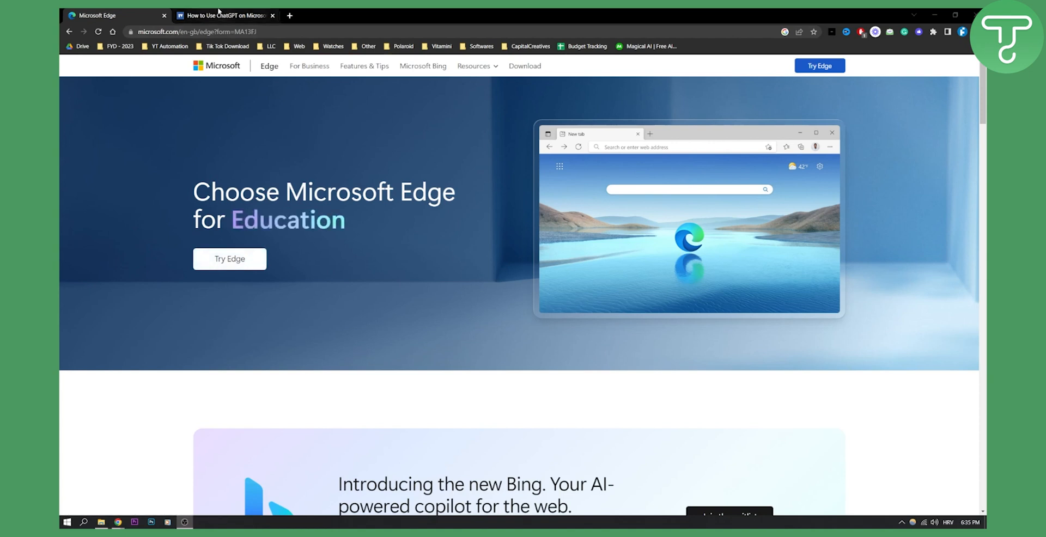
Step: Switch to the ChatGPT on Edge article and highlight the usage and waiting-period sentences
left_click(223, 15)
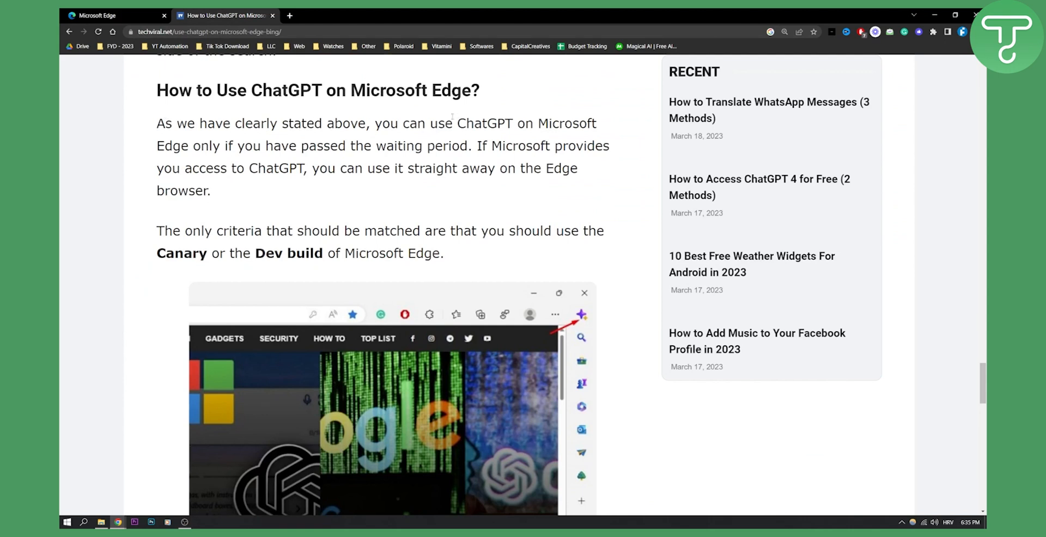
left_click_drag(375, 124, 597, 124)
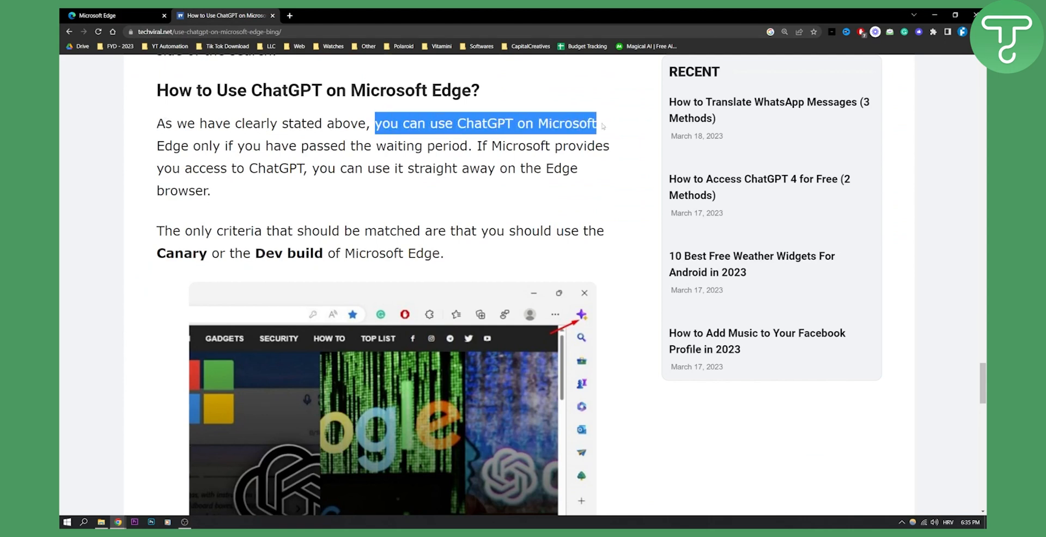
left_click_drag(598, 123, 364, 145)
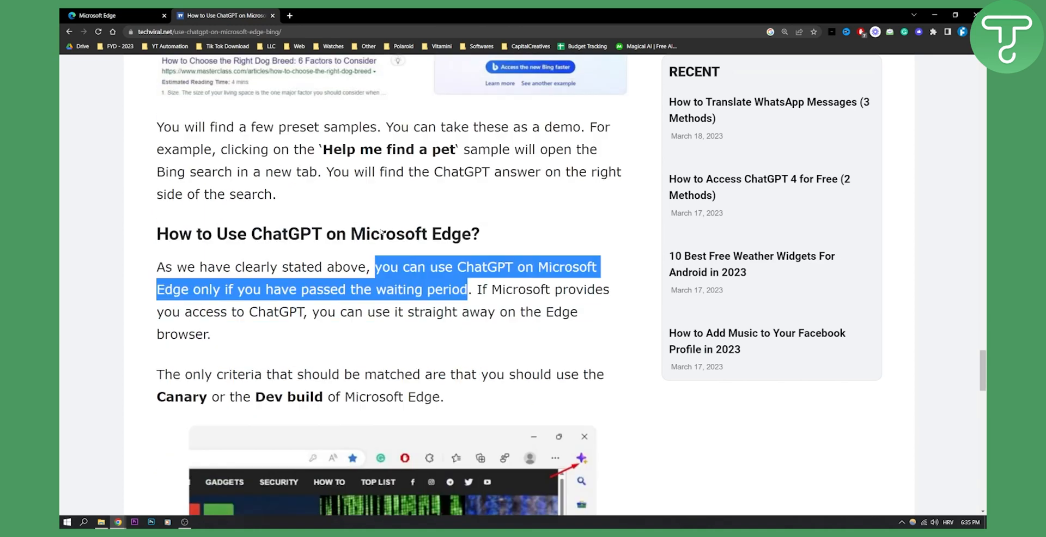
scroll("down", 3)
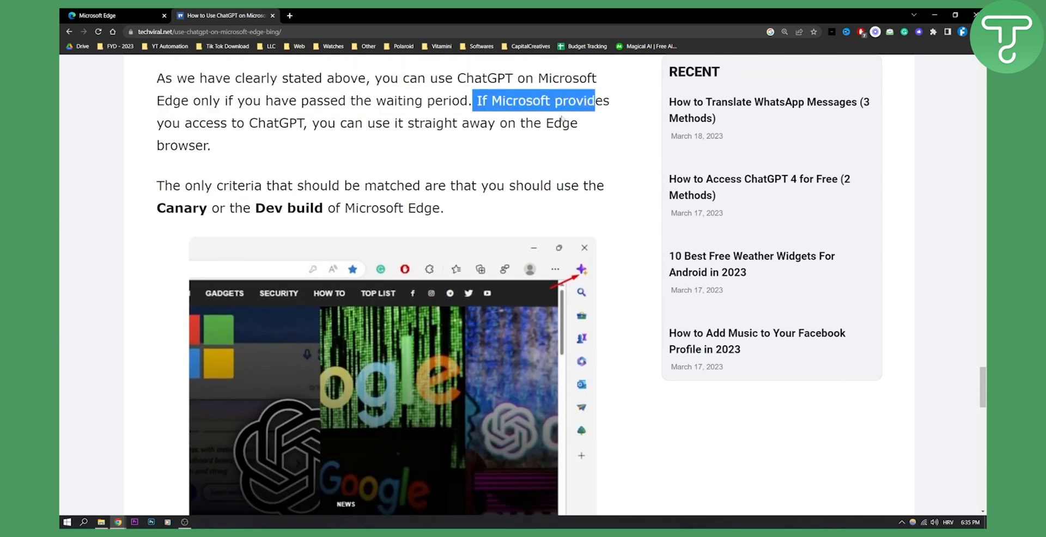
Step: Highlight the sentence about Microsoft granting access and scroll further down the article
left_click_drag(594, 101, 467, 123)
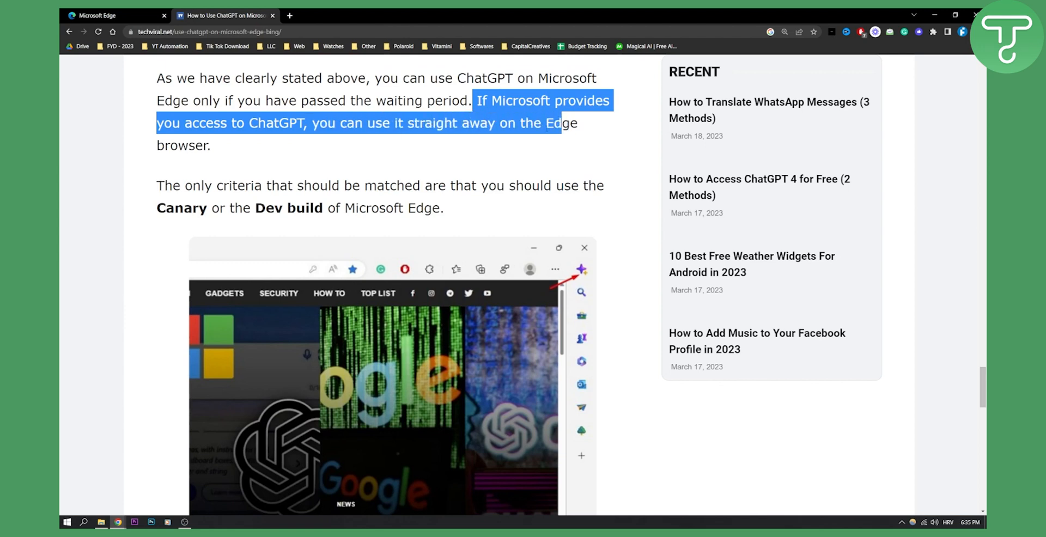
scroll("down", 3)
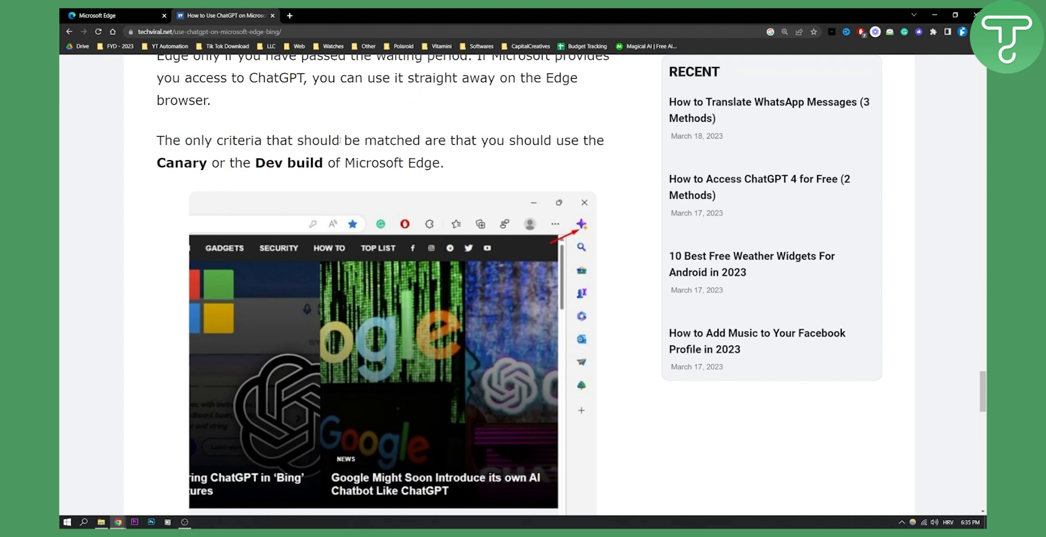
mouse_move(580, 153)
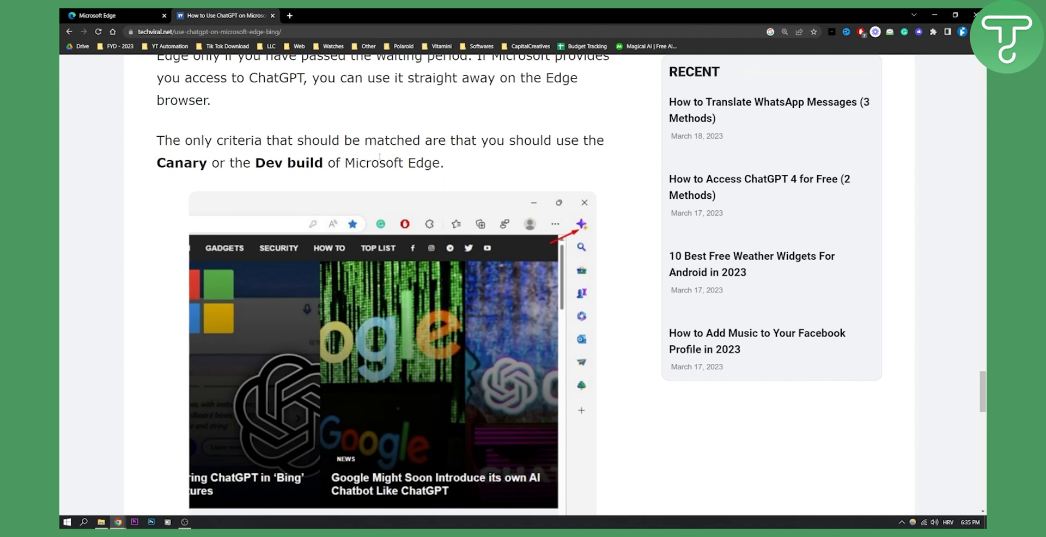
mouse_move(409, 157)
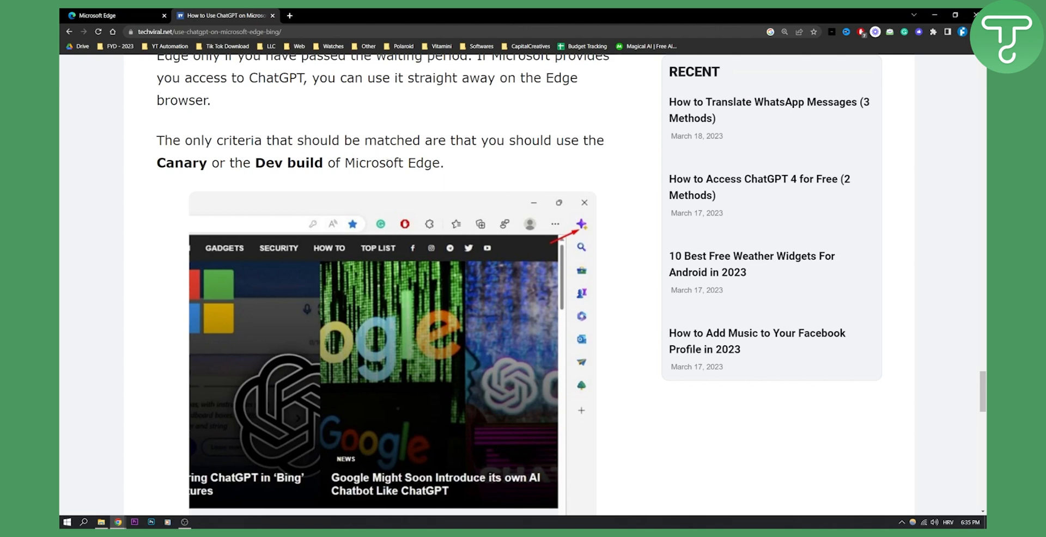
scroll("down", 3)
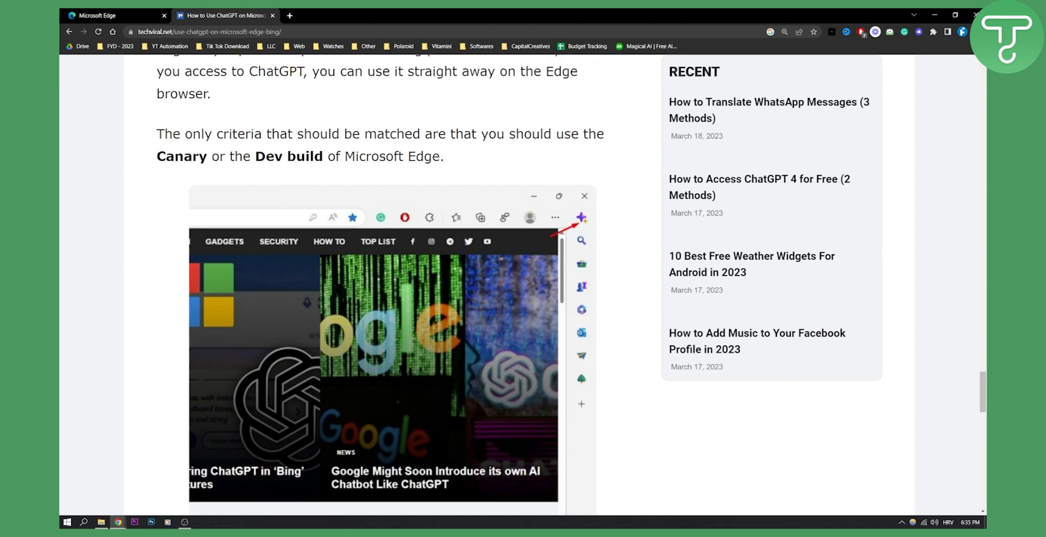
scroll("down", 3)
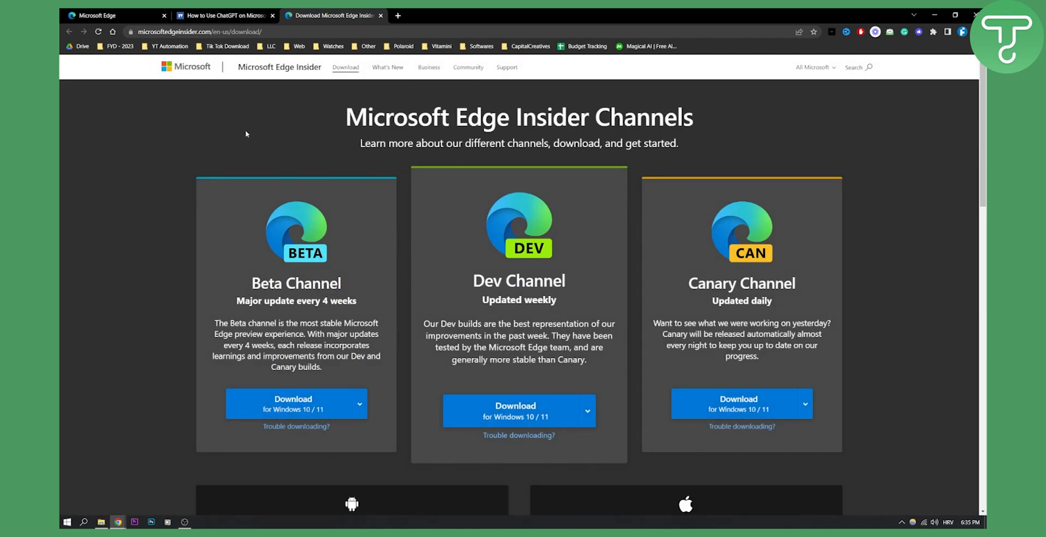
mouse_move(242, 133)
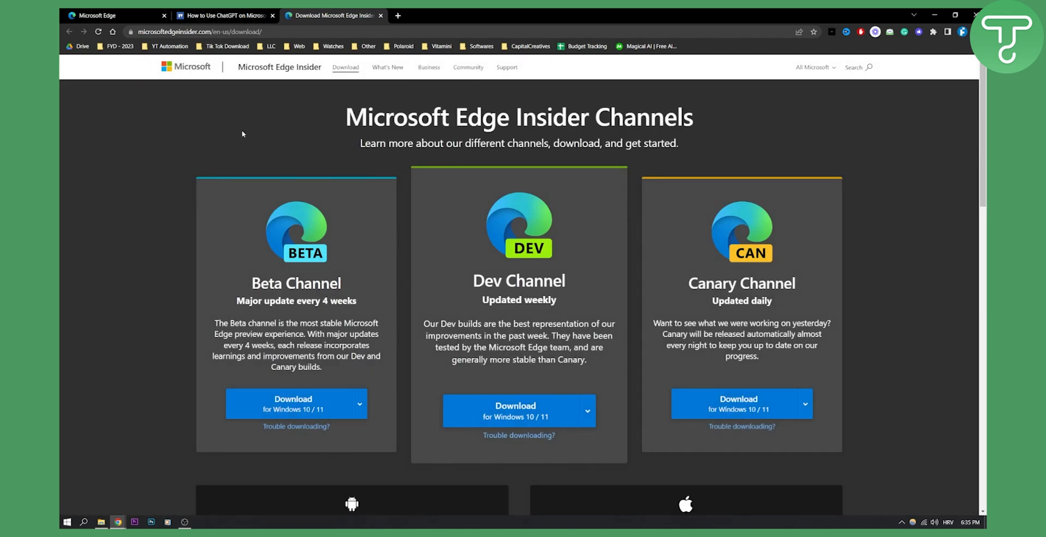
Step: Bring up the Edge Insider download page listing the Beta, Dev and Canary builds
left_click(225, 16)
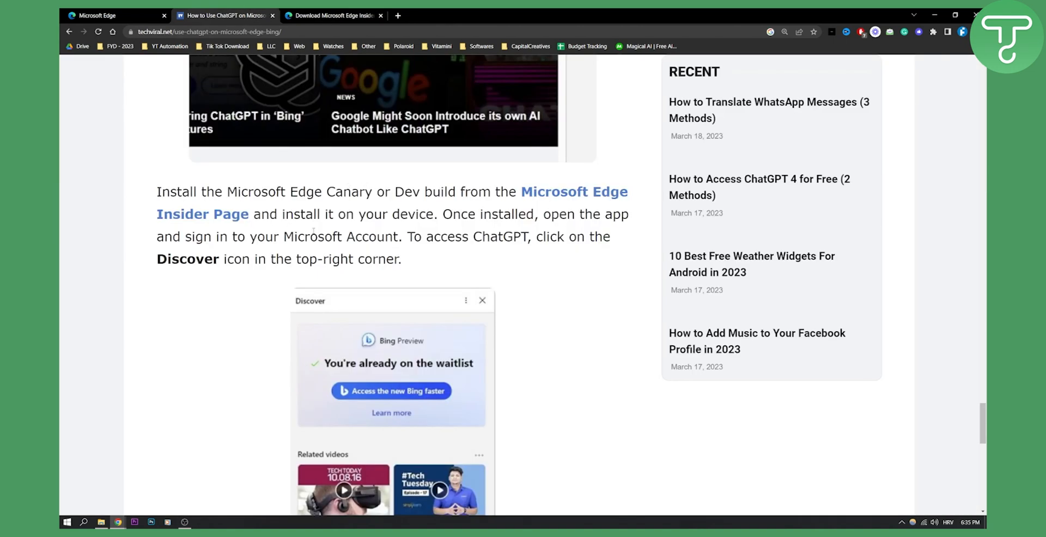
Step: Scroll the Techviral article through the install steps, the Discover panel example and the conclusion
double_click(310, 237)
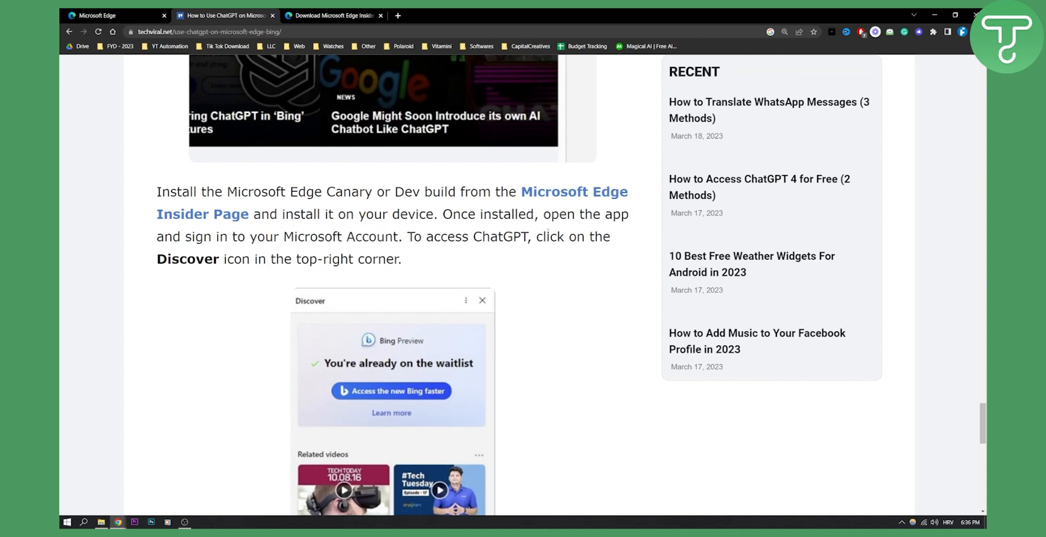
scroll("down", 3)
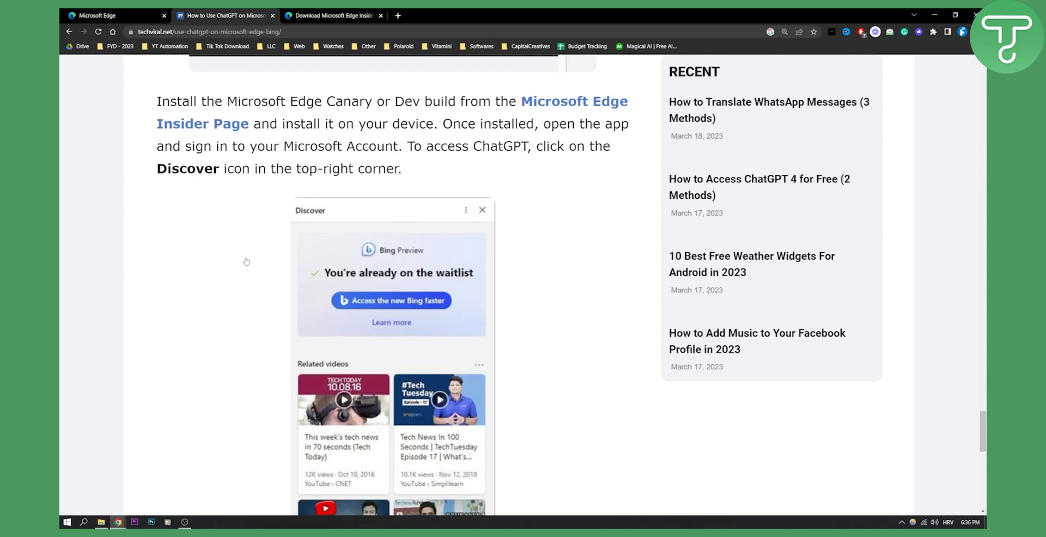
scroll("down", 3)
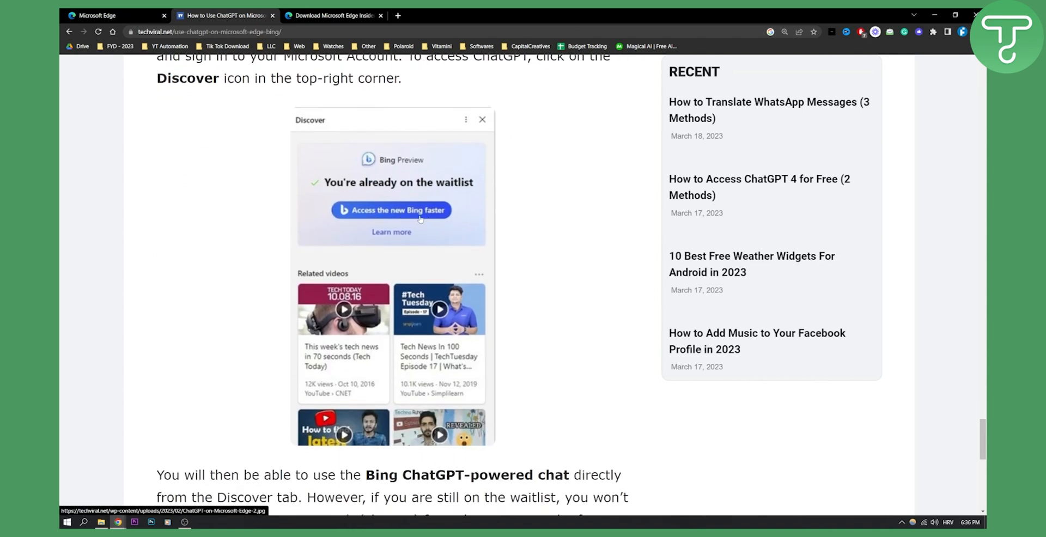
scroll("down", 3)
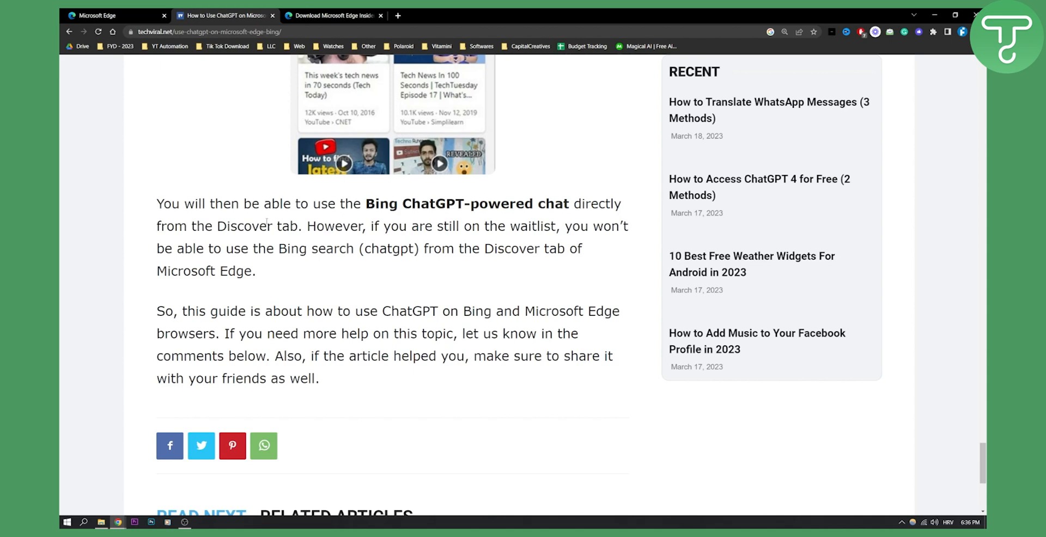
mouse_move(362, 221)
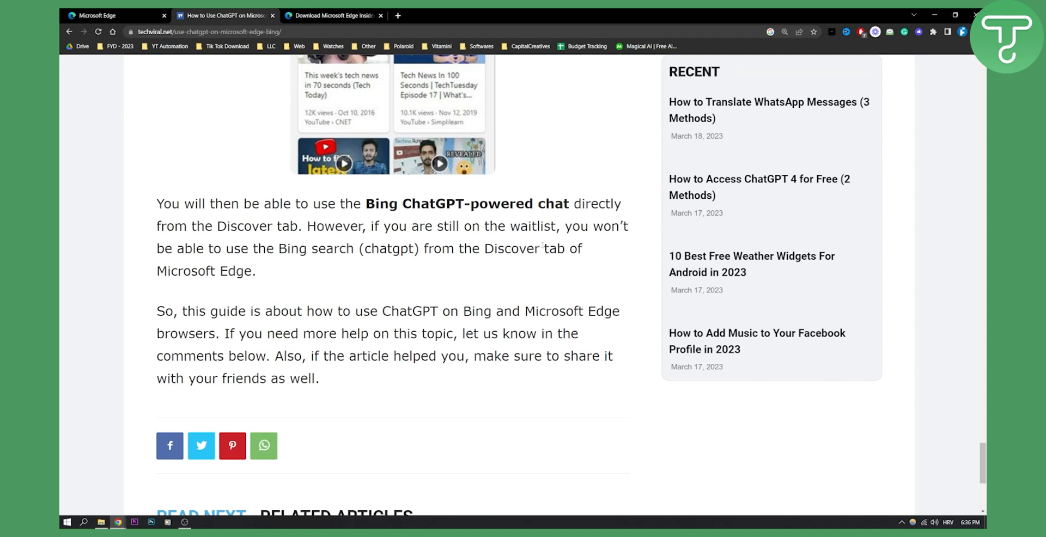
mouse_move(541, 260)
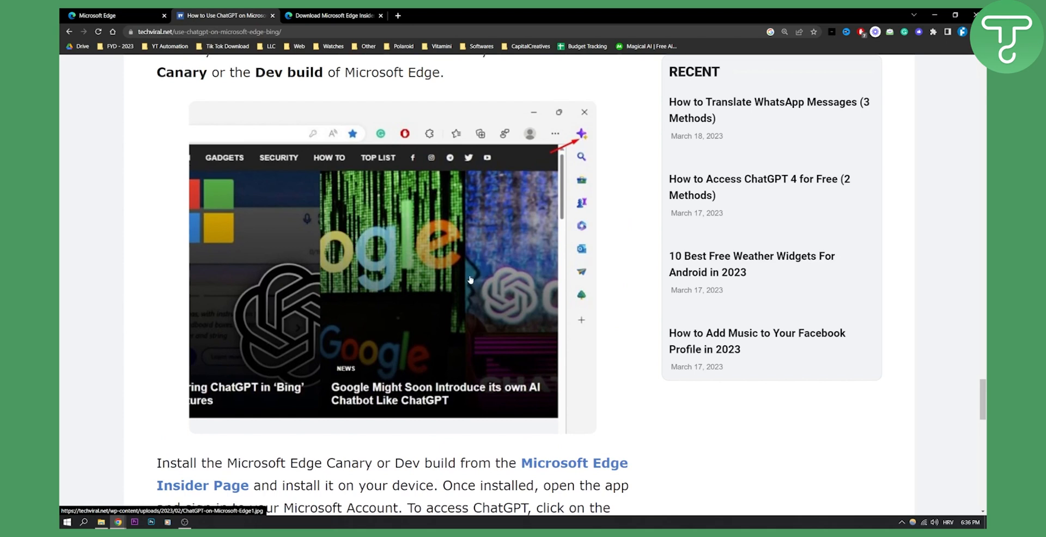
scroll("down", 3)
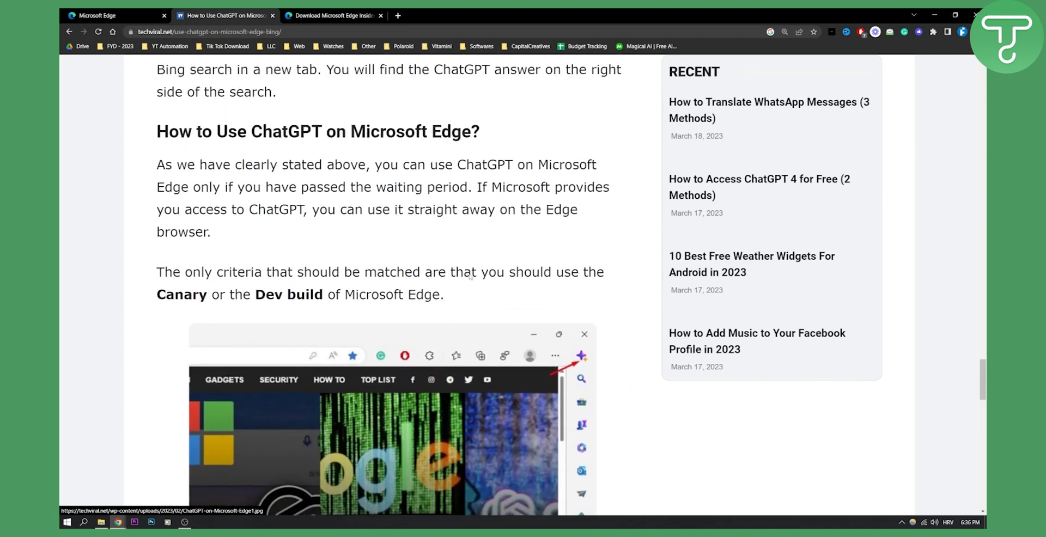
scroll("down", 3)
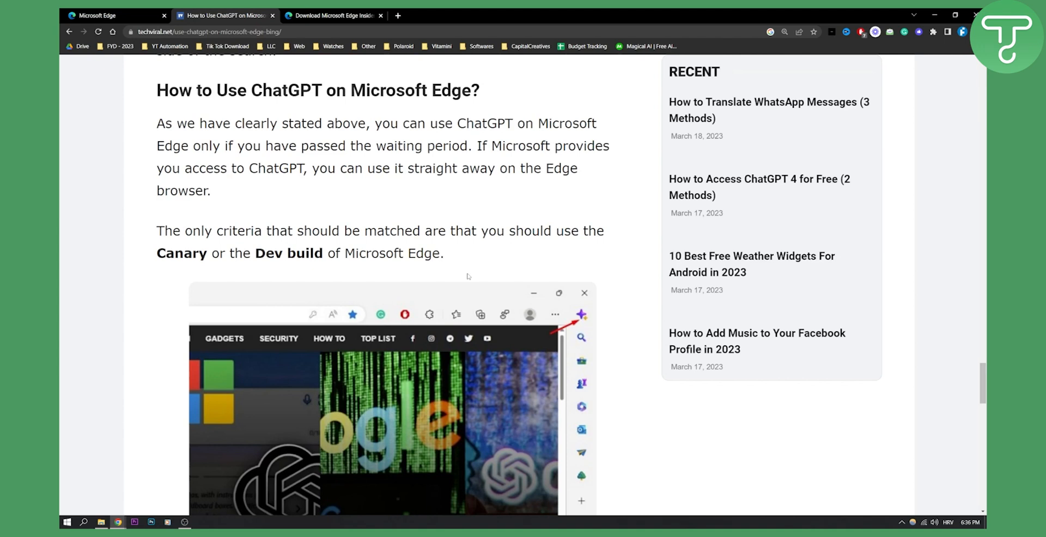
mouse_move(539, 251)
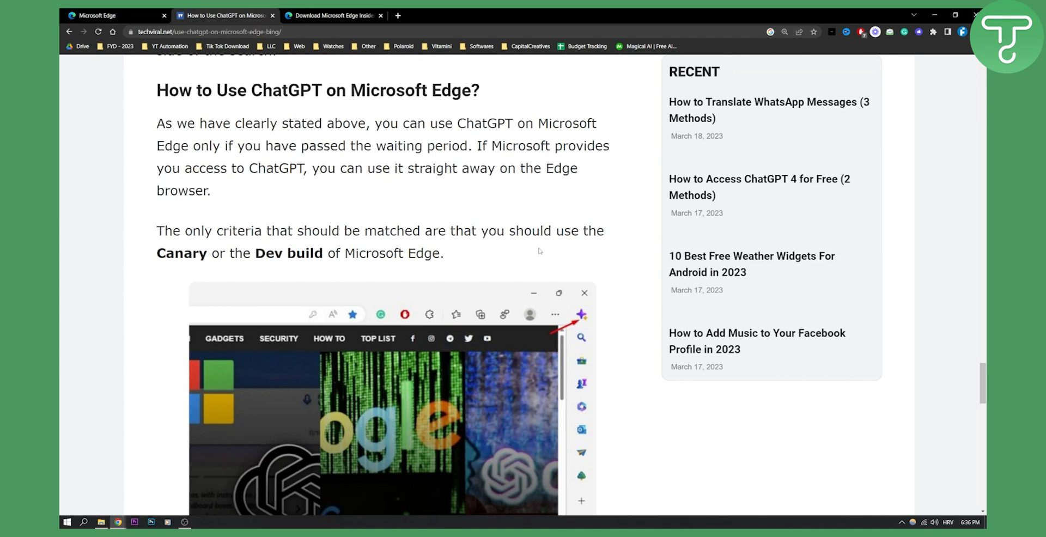